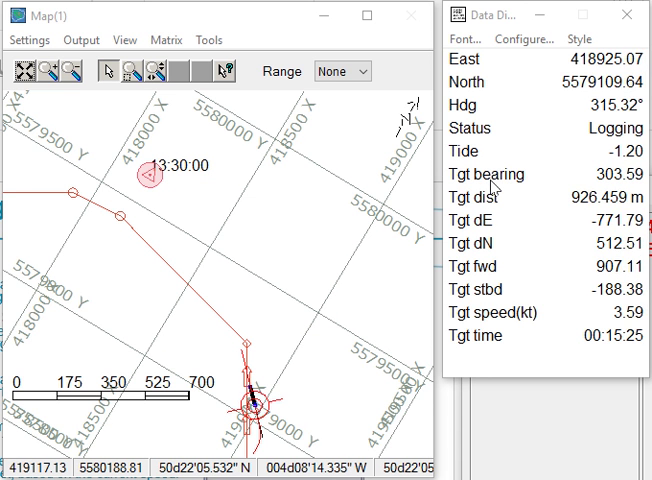
Step: Set Map Orientation to User Defined with rotation 0, leaving tracking off
left_click(28, 40)
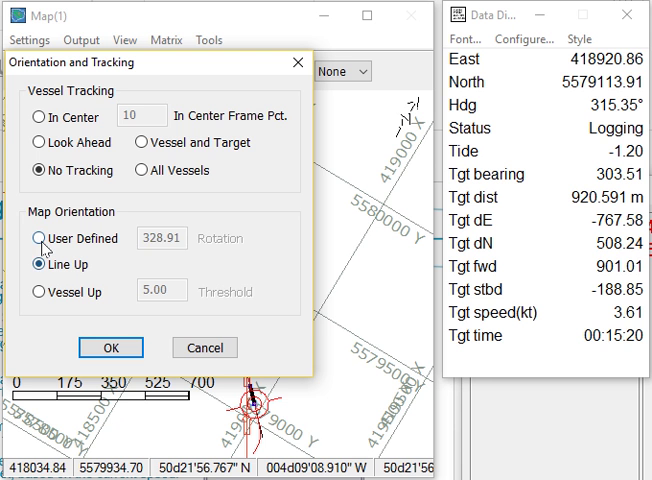
left_click(40, 238)
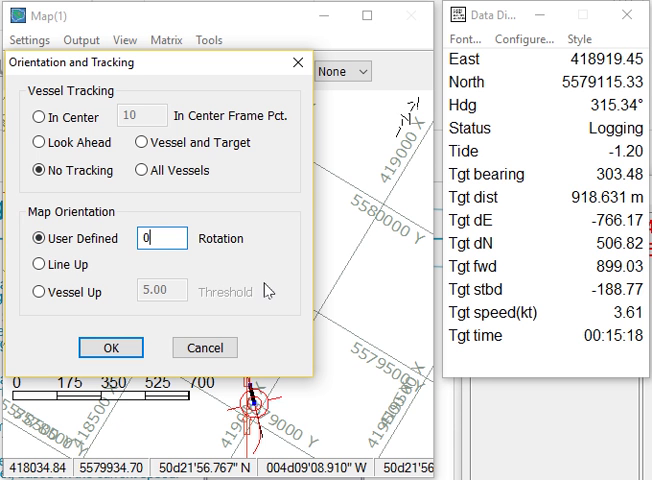